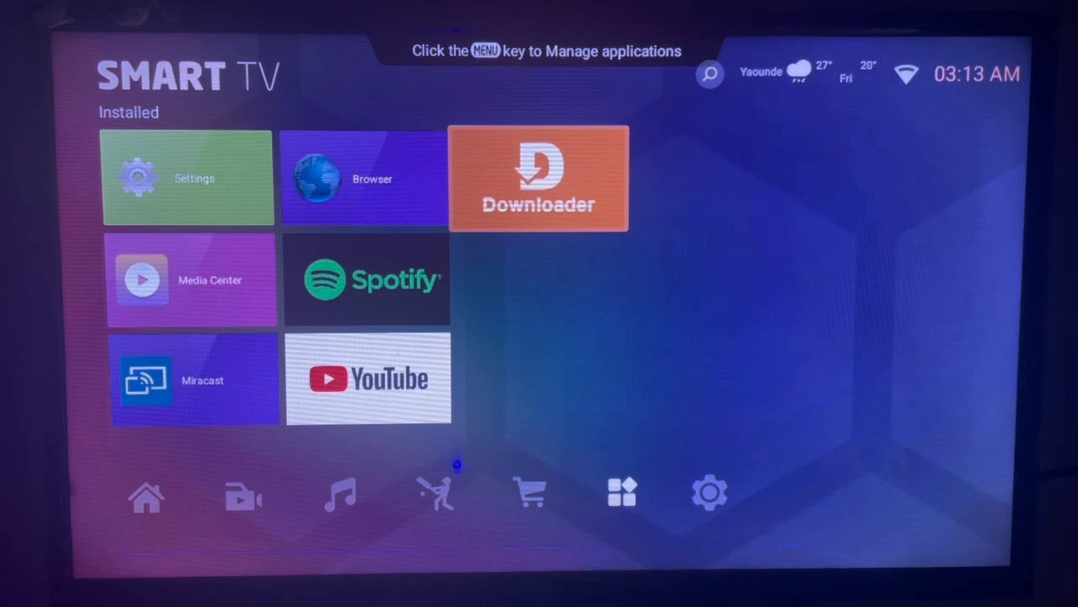
# Step: Launch the Downloader app from the Installed apps row on the TV home screen
pyautogui.click(538, 178)
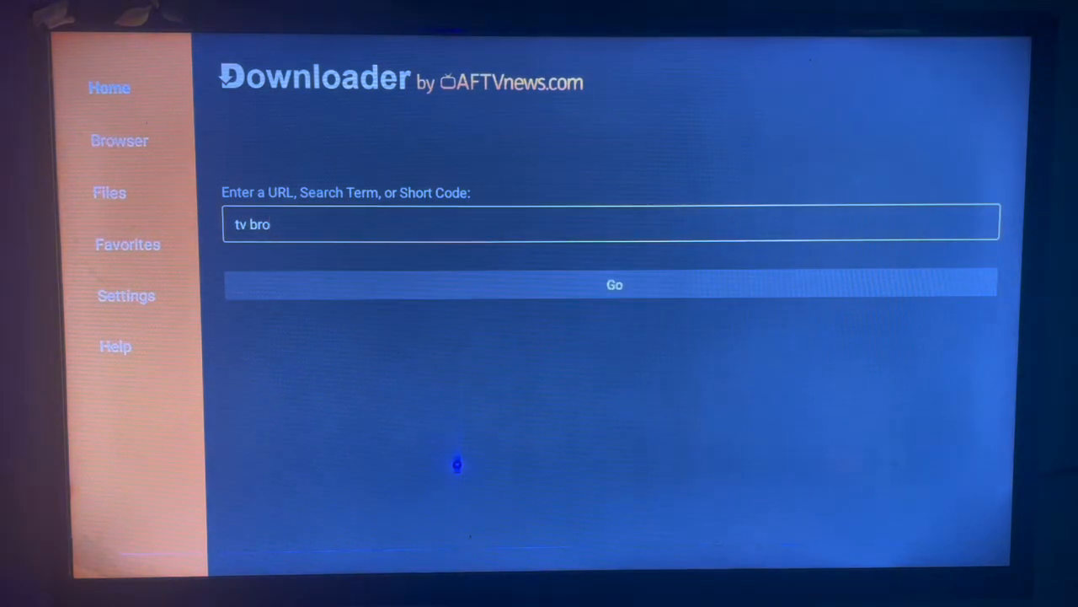
# Step: Select Downloader's URL/search field containing 'tv bro' for editing
pyautogui.click(611, 223)
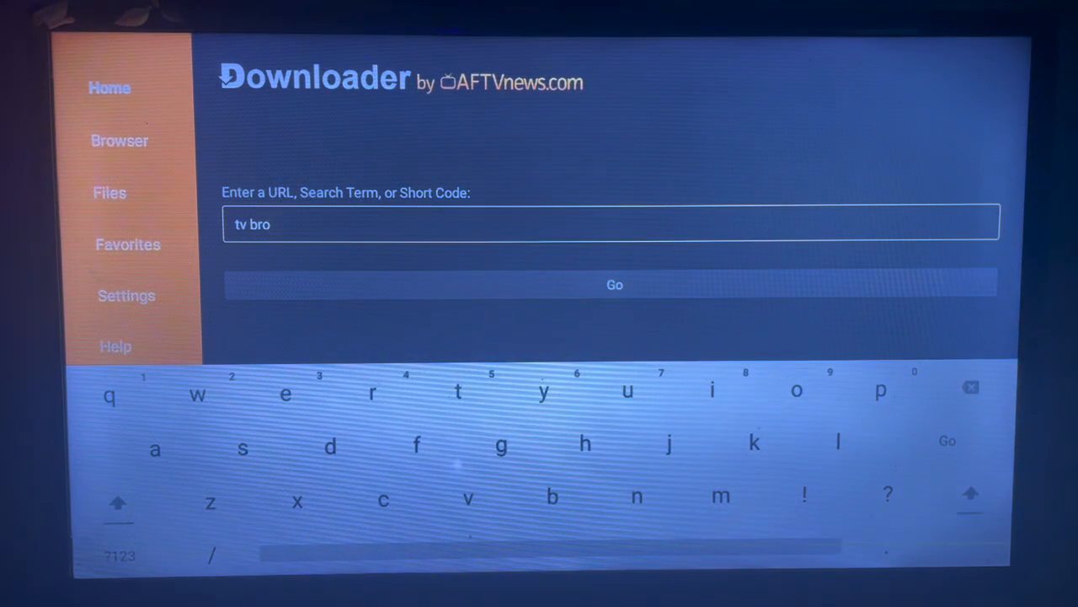
pyautogui.moveTo(108, 394)
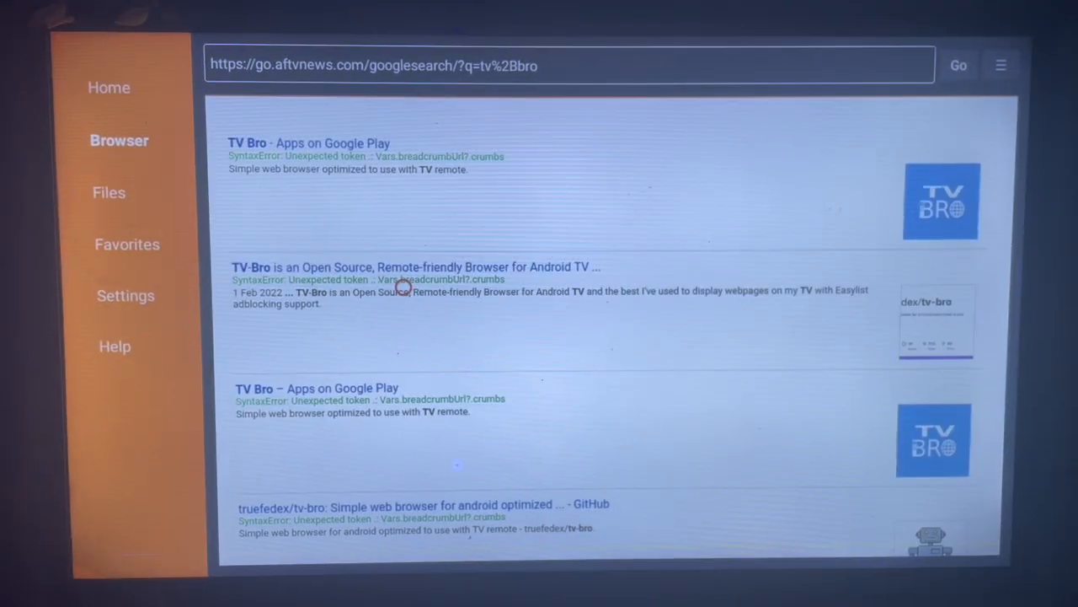
pyautogui.moveTo(403, 220)
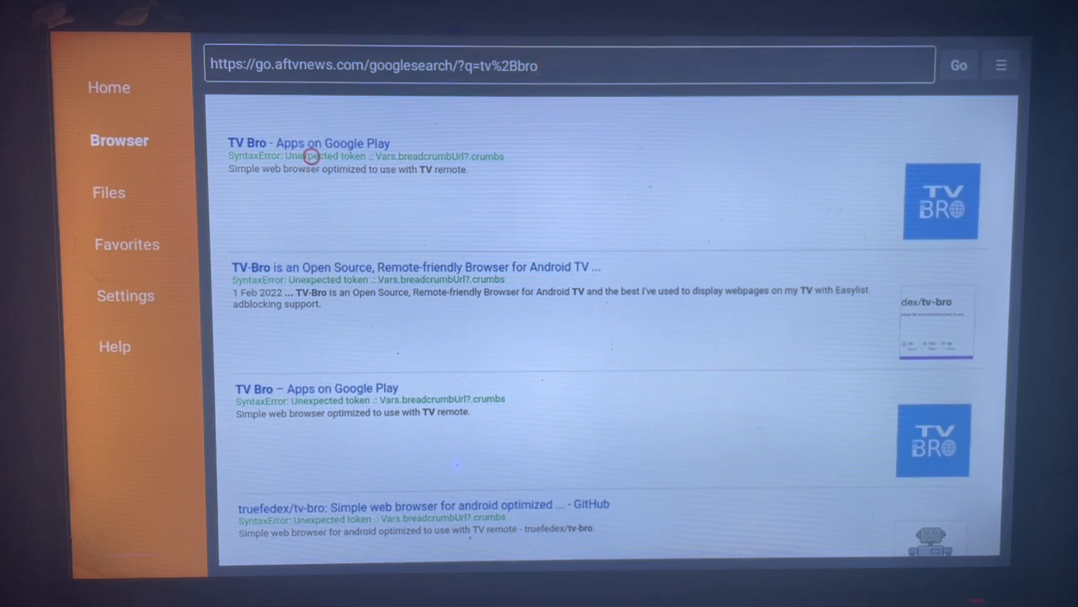
# Step: Open the first 'TV Bro - Apps on Google Play' link in the browser results
pyautogui.click(309, 143)
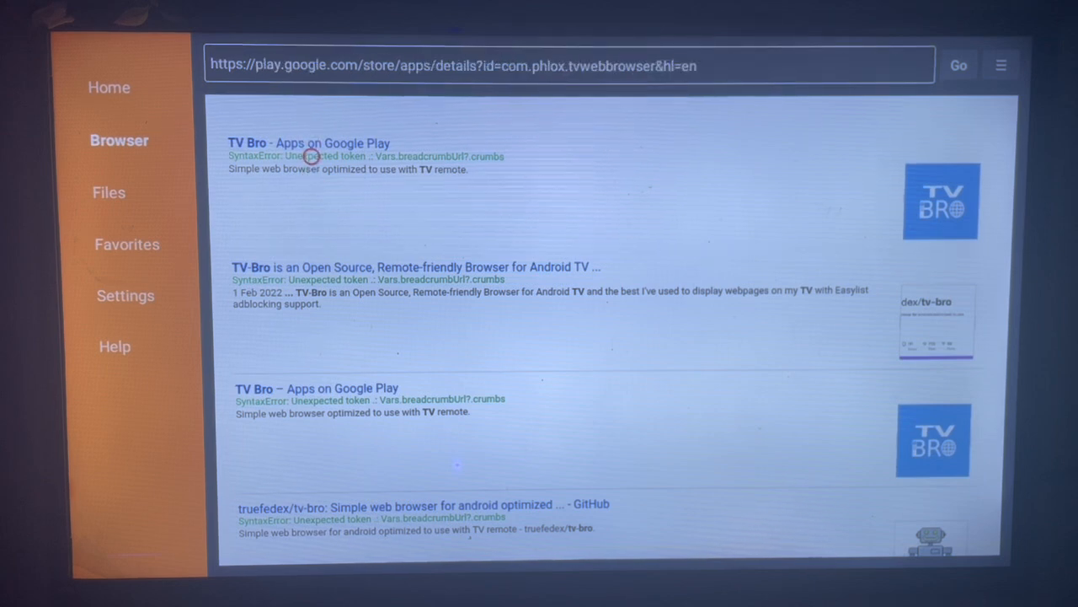